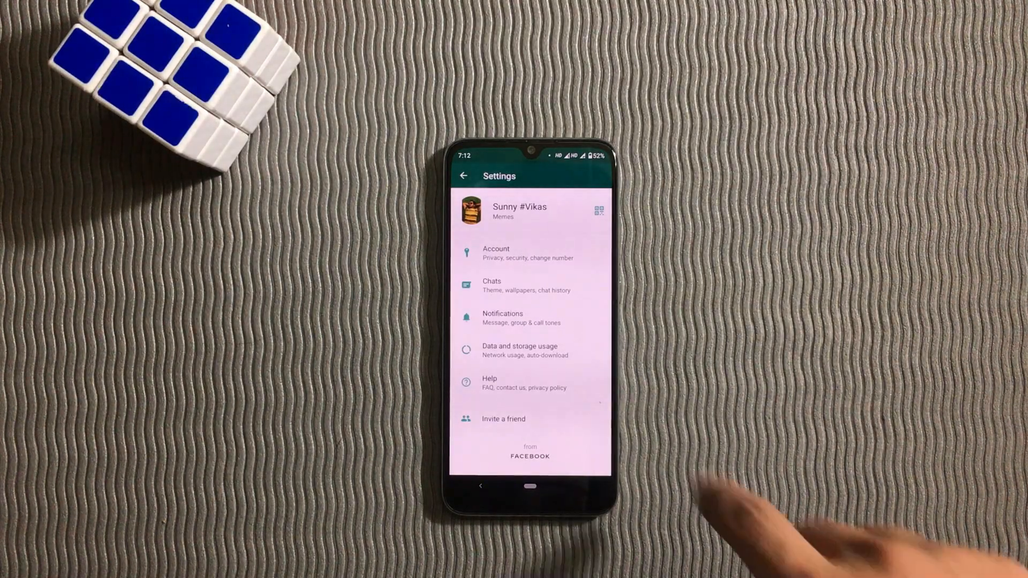
Review WhatsApp's chat display and chat settings, then return to the chats list.
click(492, 286)
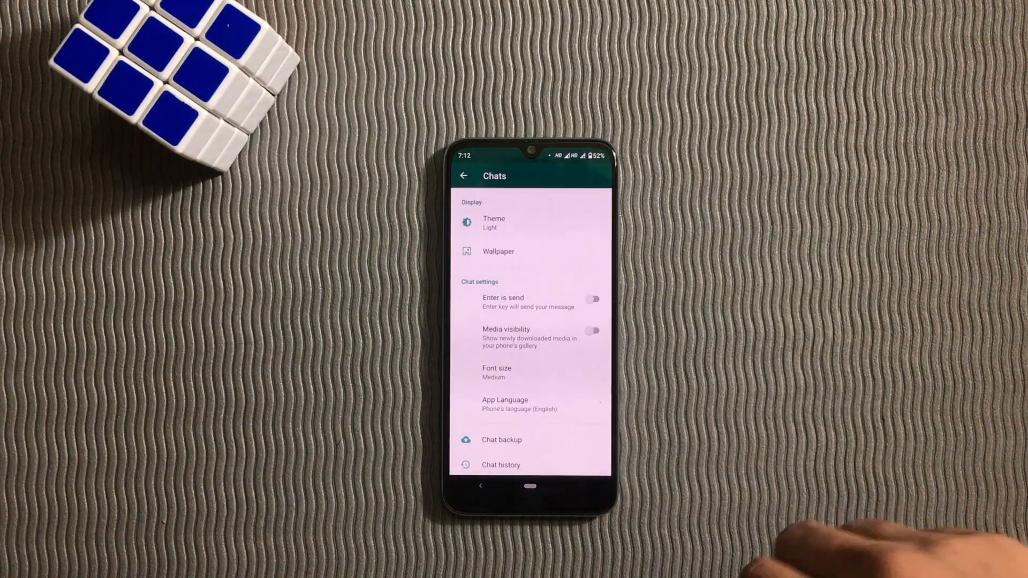
click(464, 176)
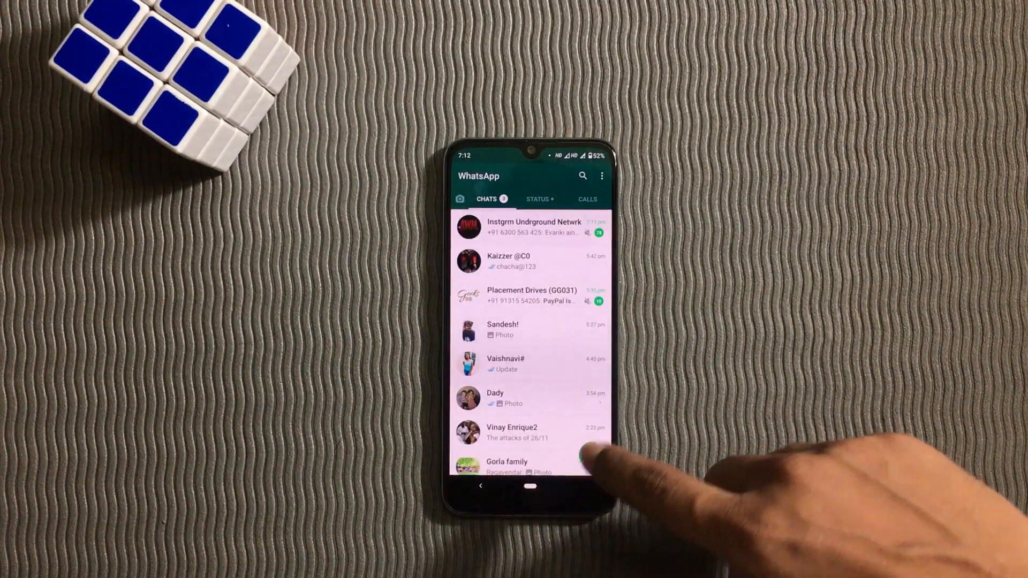
Set the searched contact's WhatsApp chat media visibility to Yes.
click(582, 176)
text(ka)
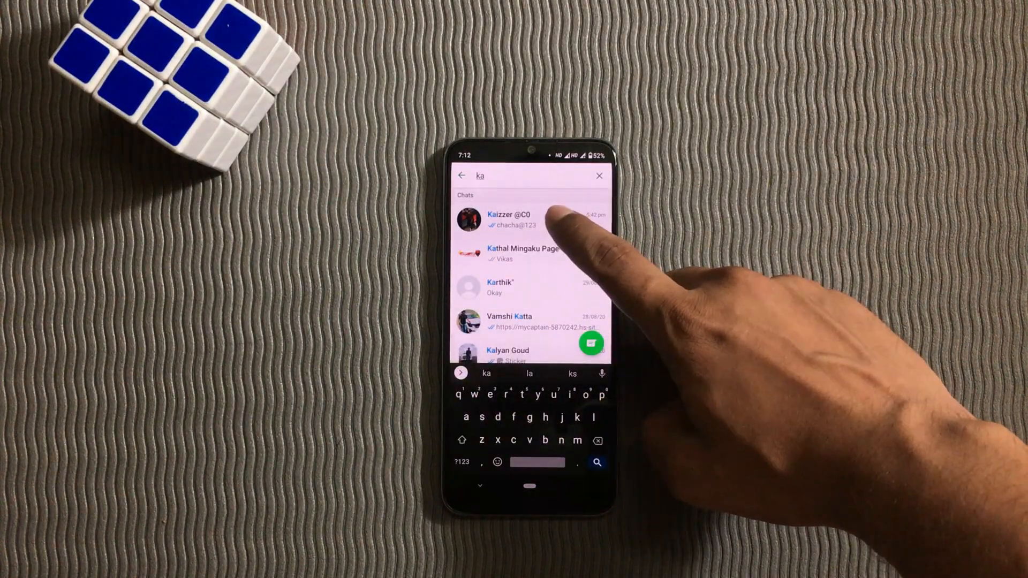
click(510, 219)
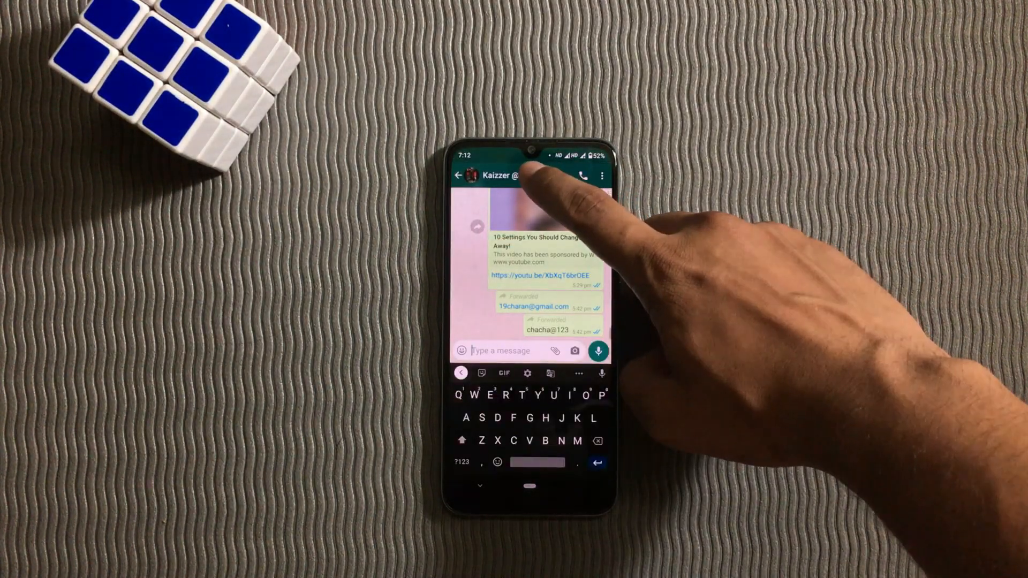
click(503, 175)
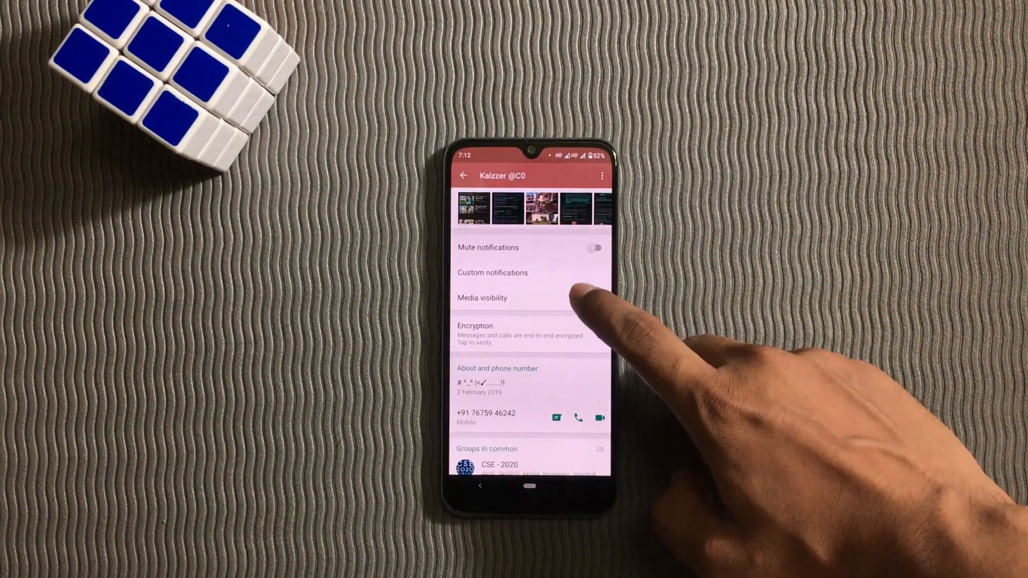
click(482, 298)
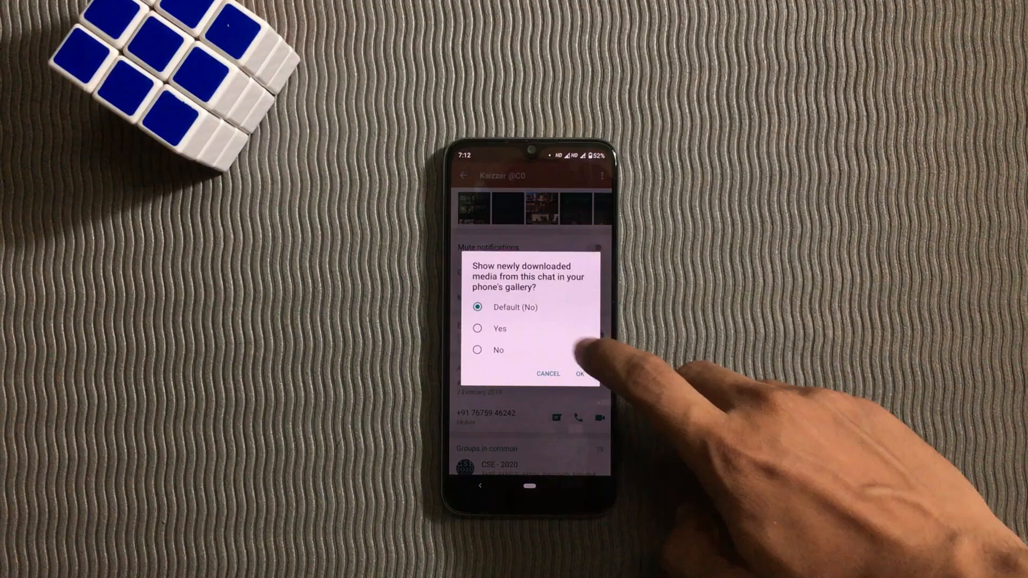
click(478, 329)
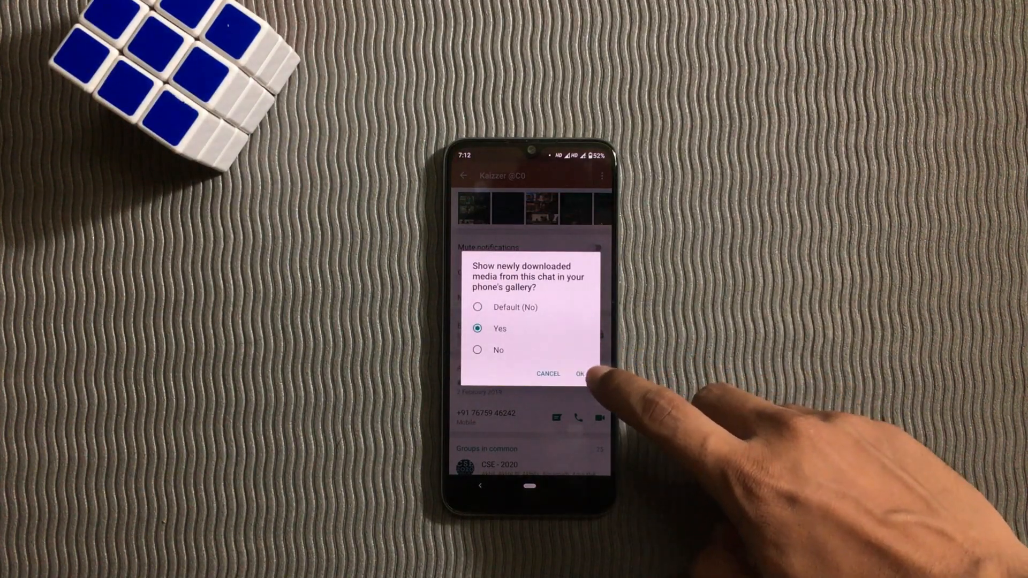
click(580, 374)
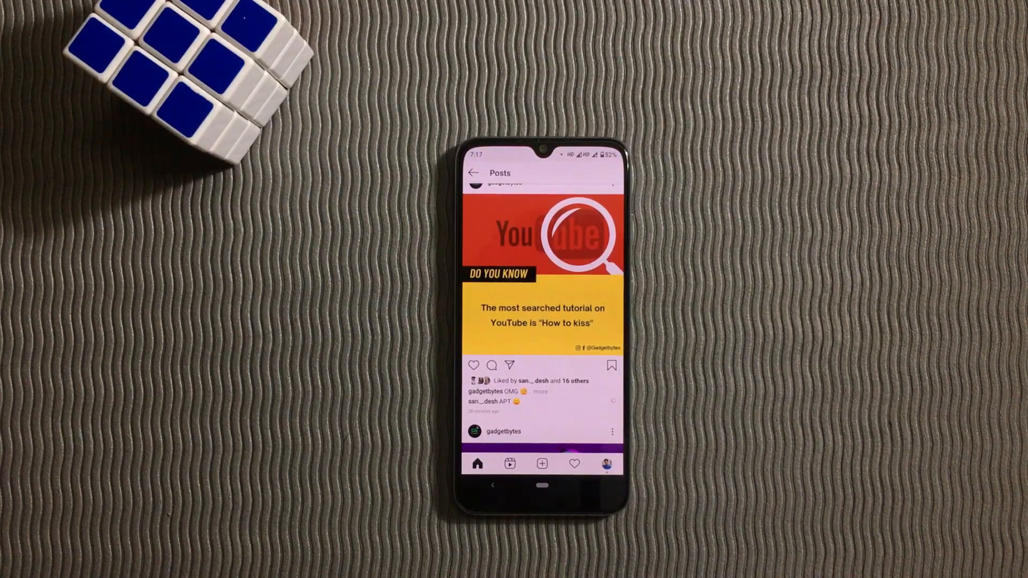
Scroll down through the Instagram posts feed.
scroll(down, 3)
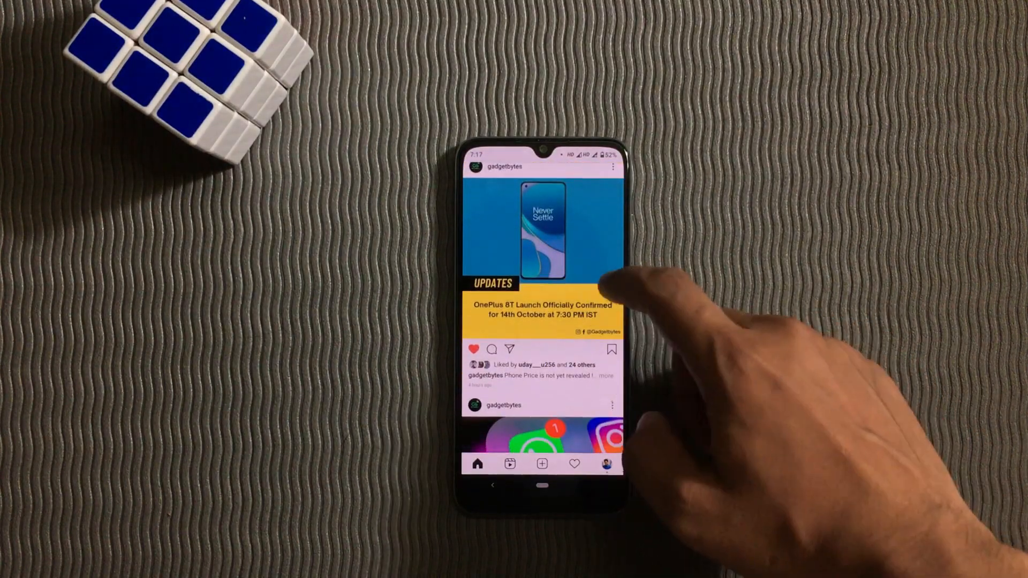
scroll(down, 3)
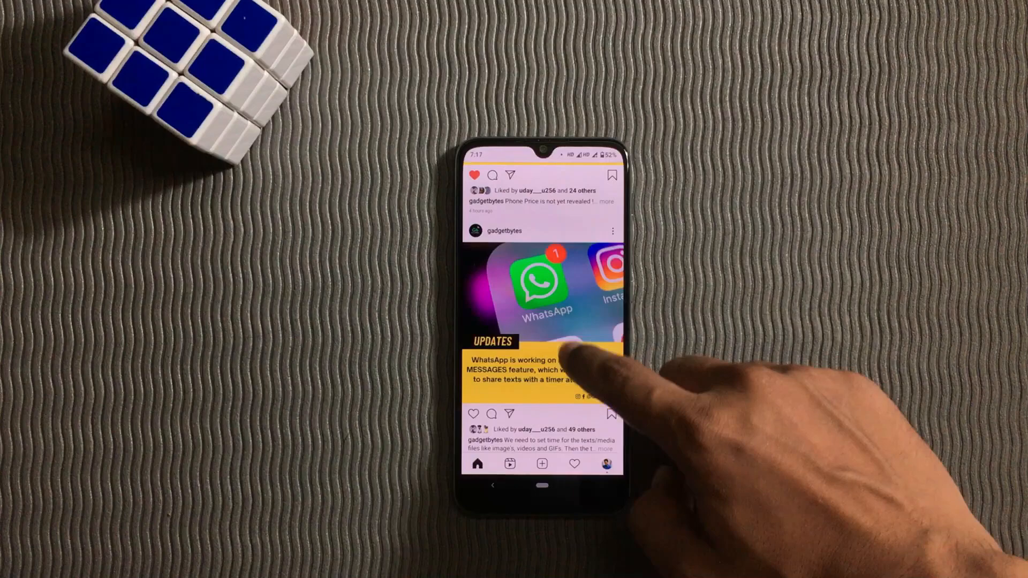
scroll(down, 3)
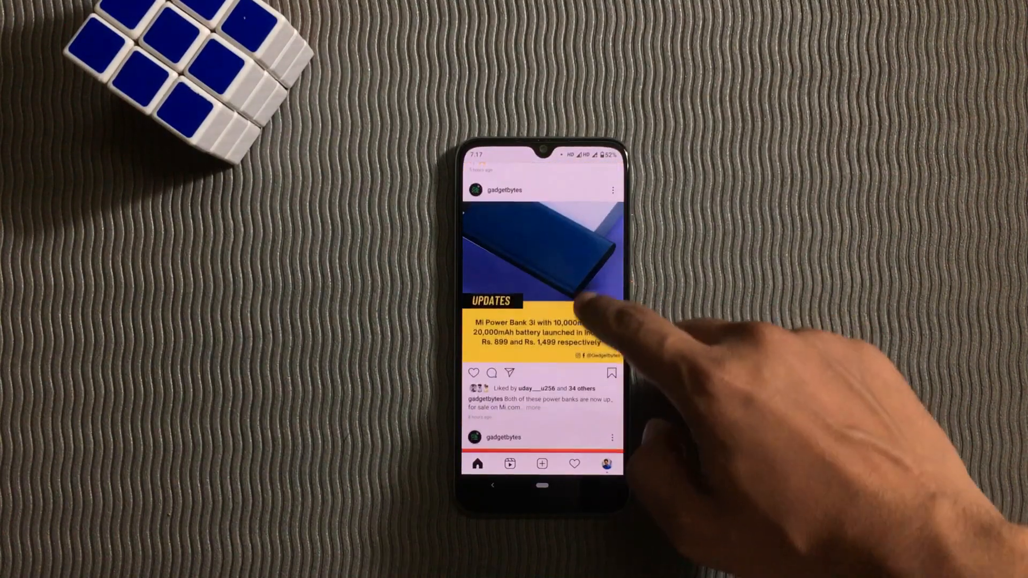
scroll(down, 3)
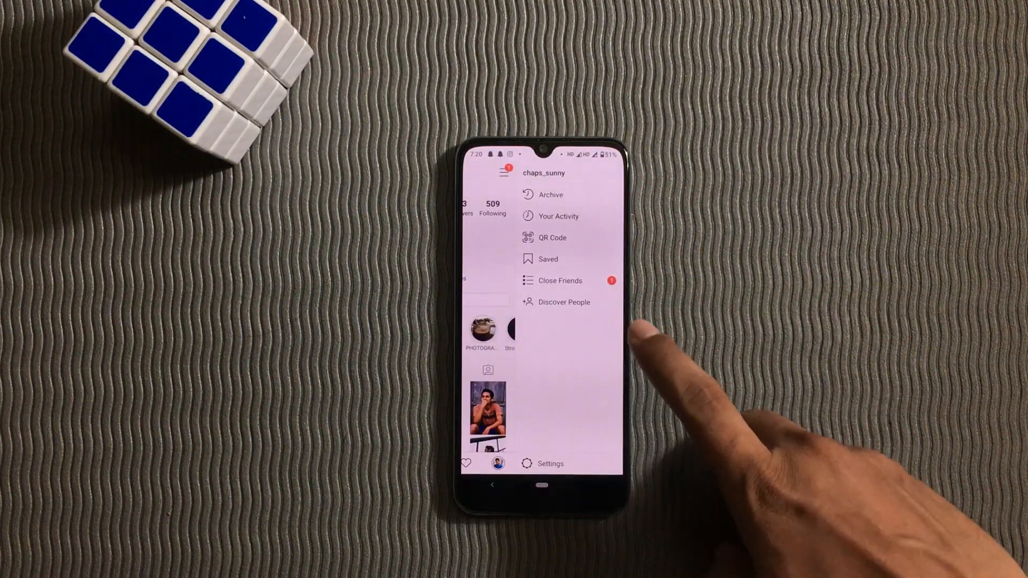
Set a 55-minute daily reminder from Instagram's Your Activity time screen.
click(557, 216)
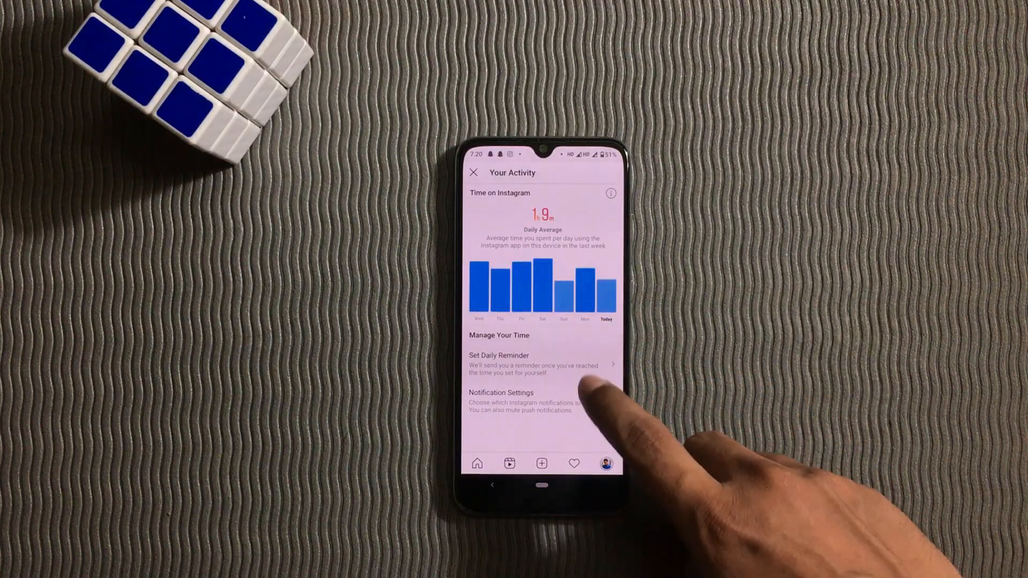
click(521, 363)
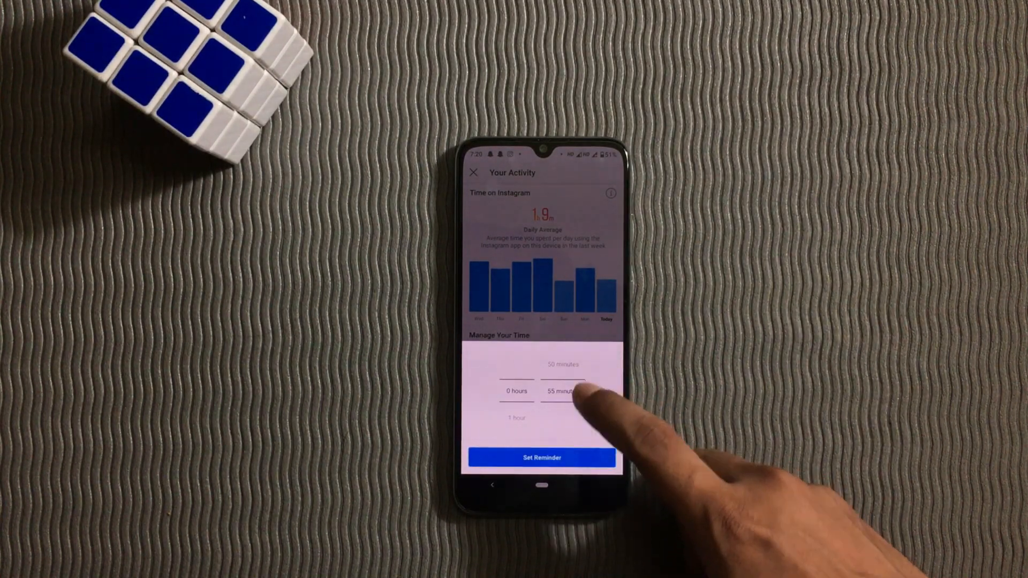
click(542, 457)
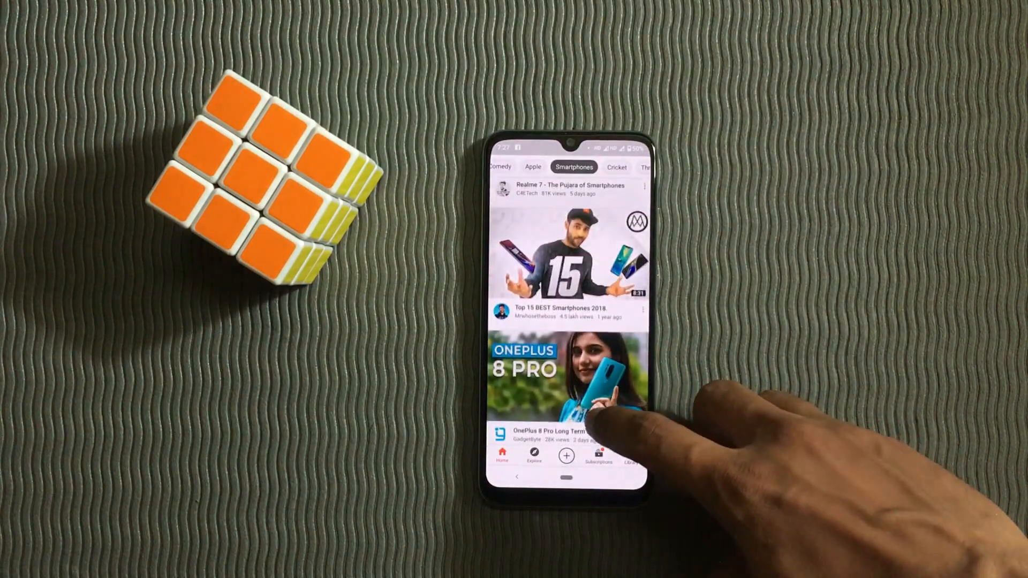
Scroll down through the YouTube home feed.
scroll(down, 3)
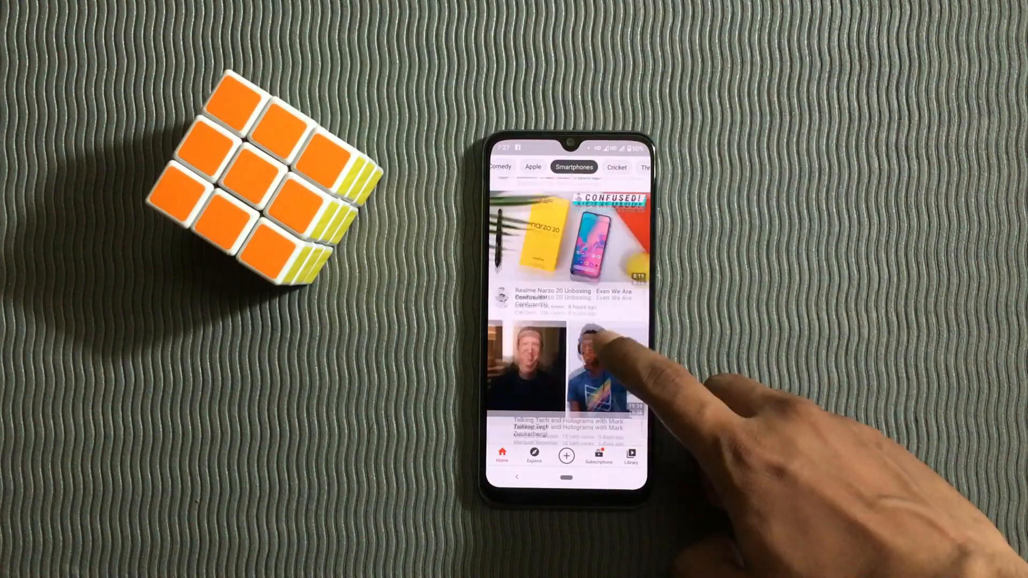
scroll(down, 3)
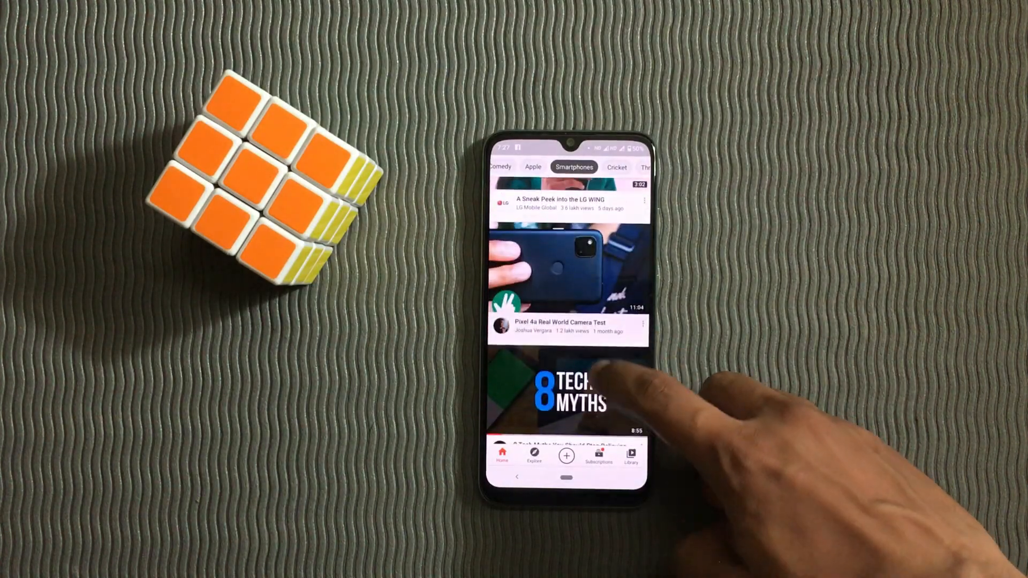
scroll(down, 3)
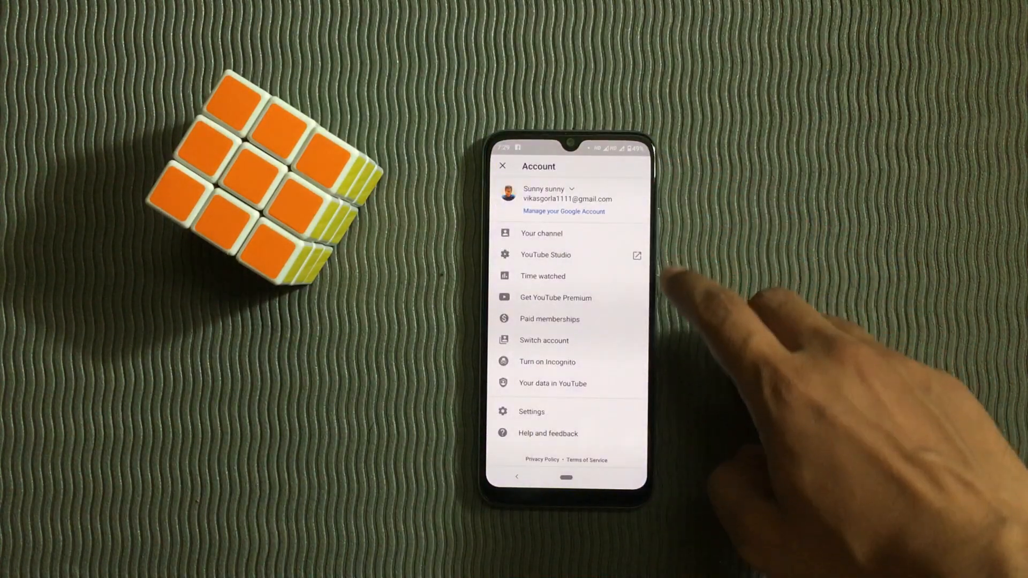
Turn on YouTube incognito and open the mkbhd search suggestion.
click(503, 166)
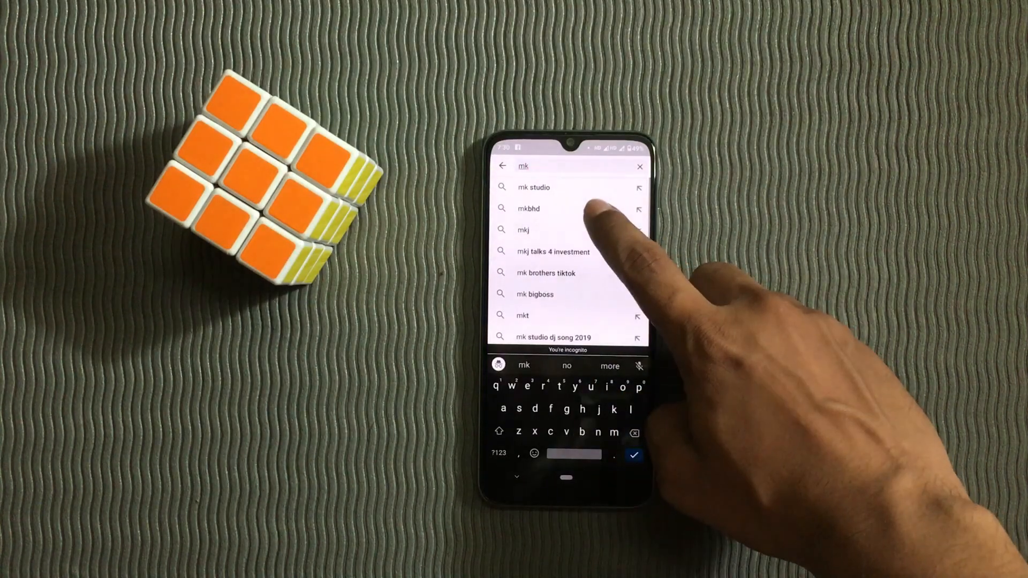
click(528, 208)
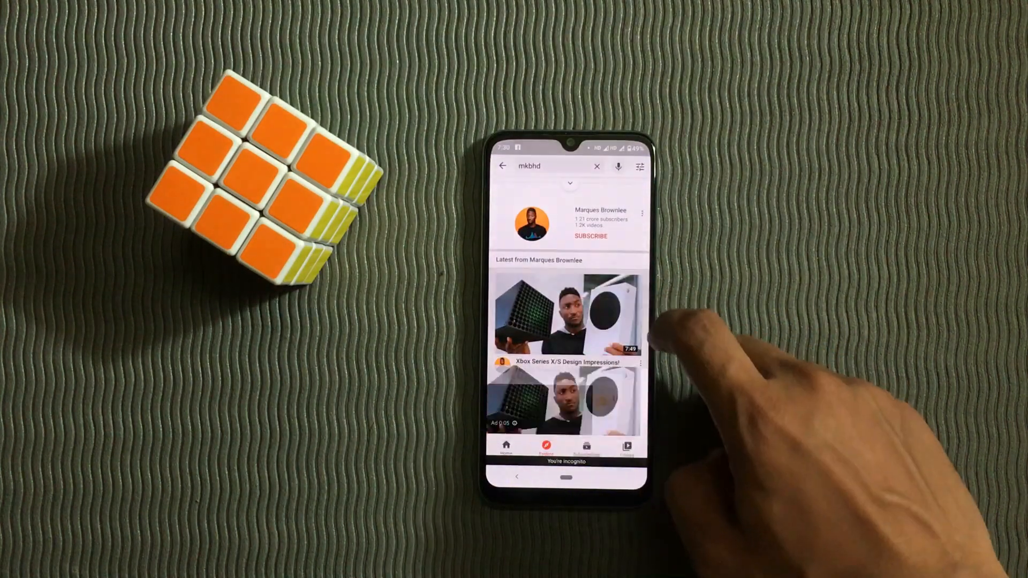
click(565, 319)
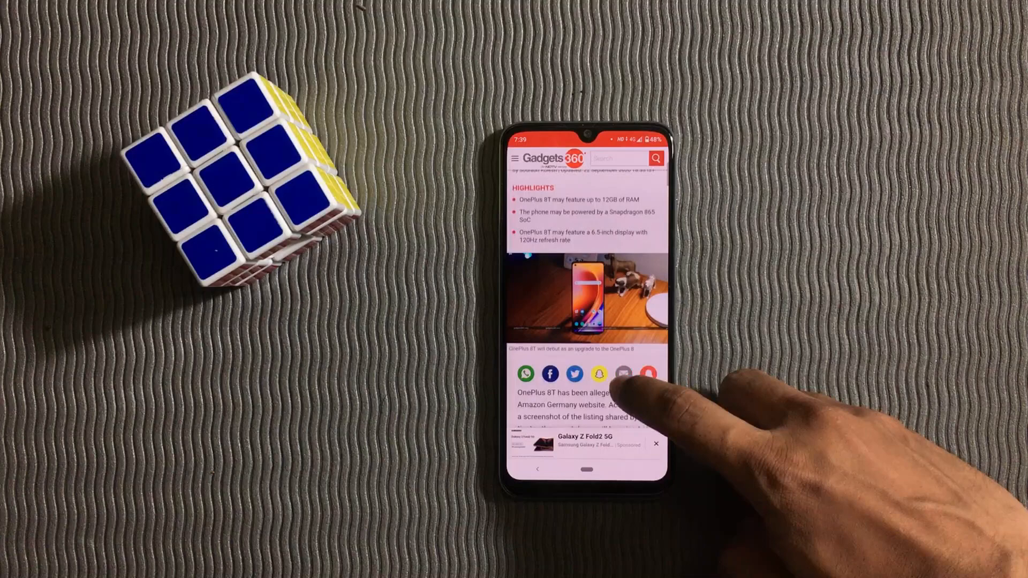
Enable 'Simplified view for web pages' in Chrome's Accessibility settings.
scroll(down, 3)
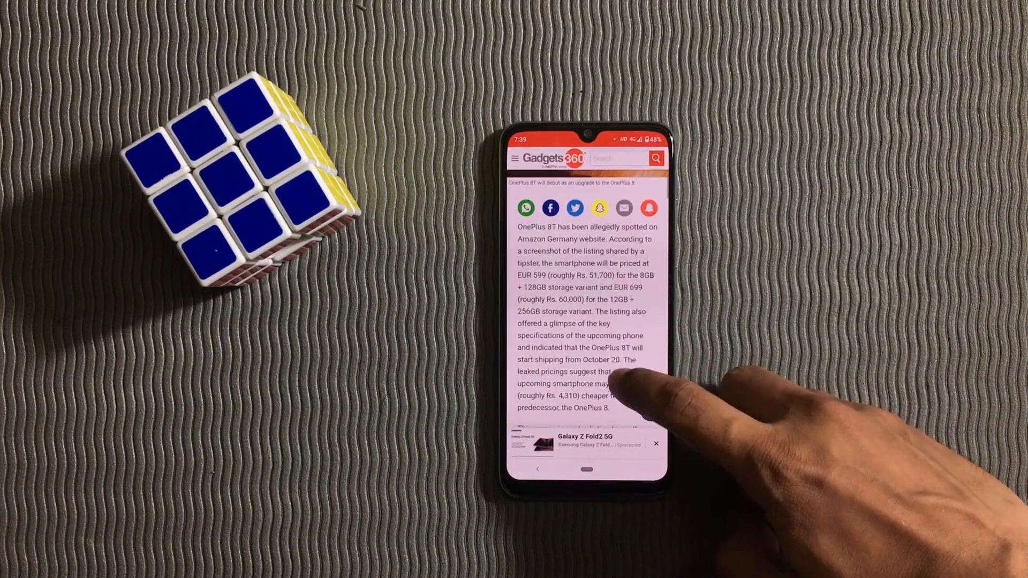
scroll(down, 3)
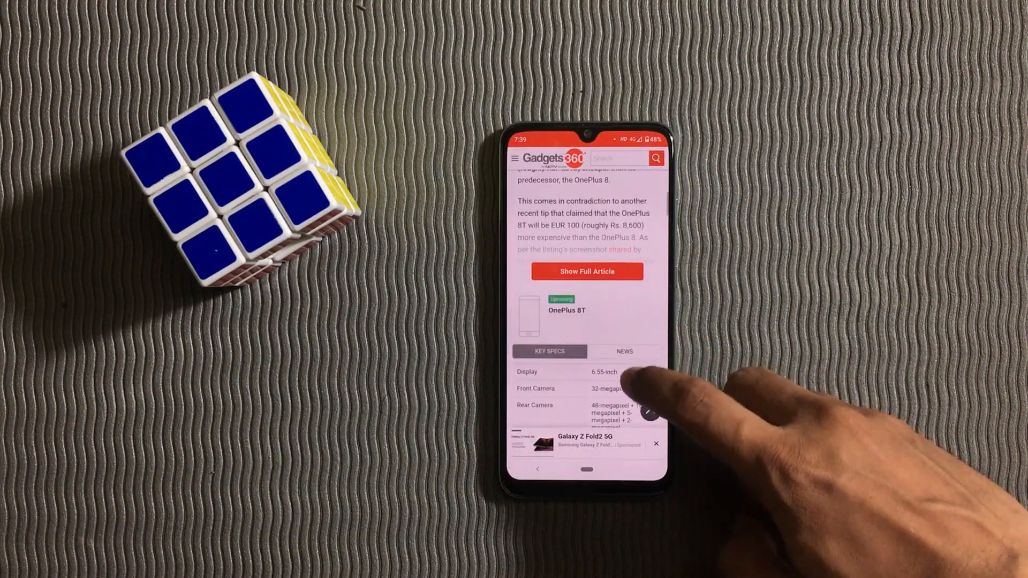
scroll(down, 3)
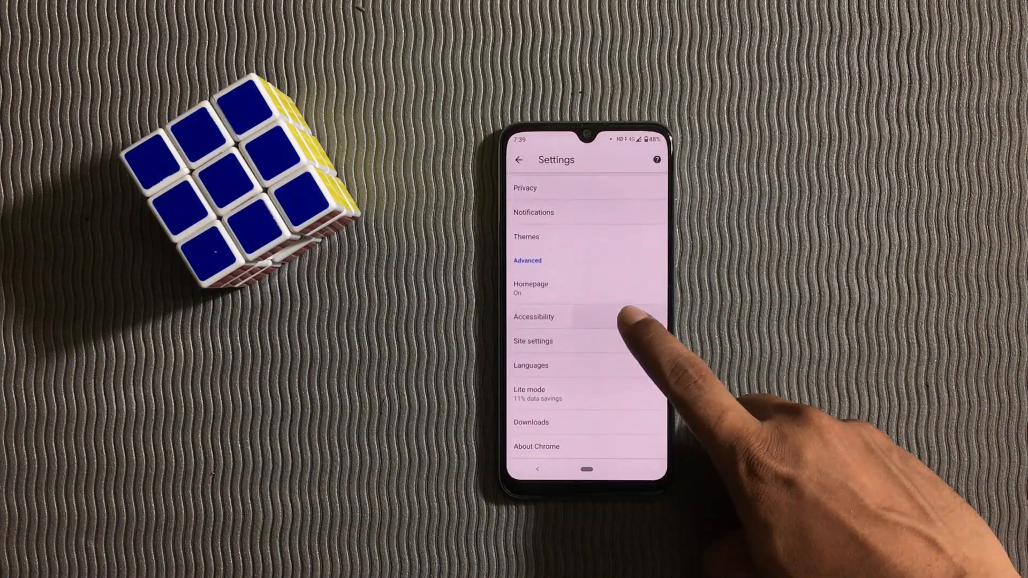
click(533, 316)
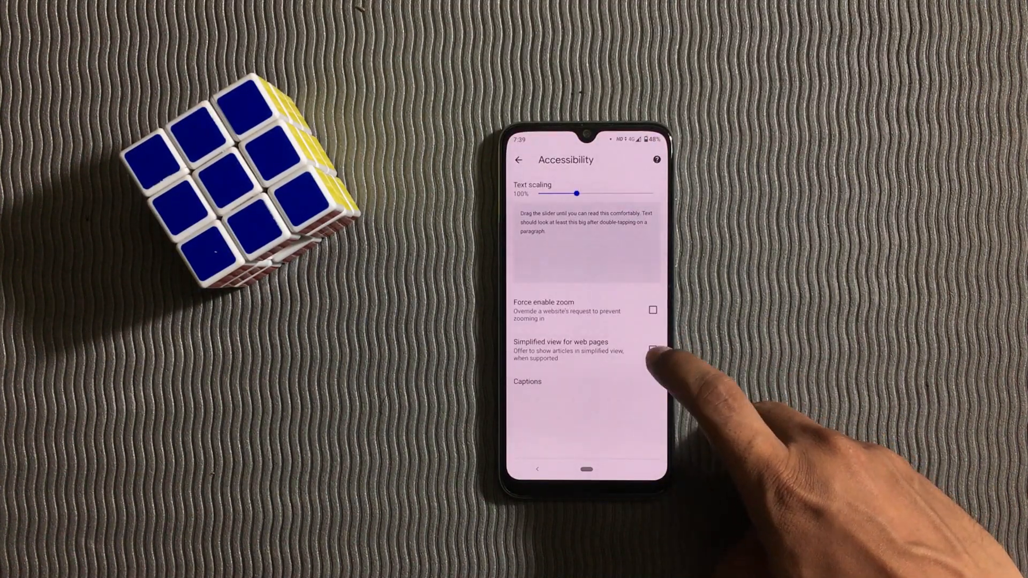
click(652, 350)
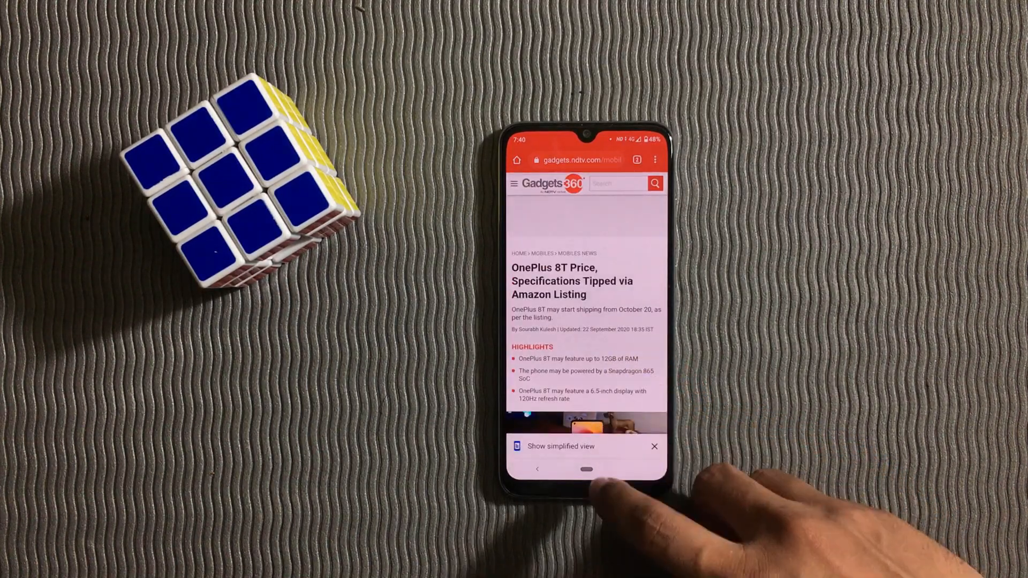
Scroll through the OnePlus 8T article in simplified view.
scroll(down, 3)
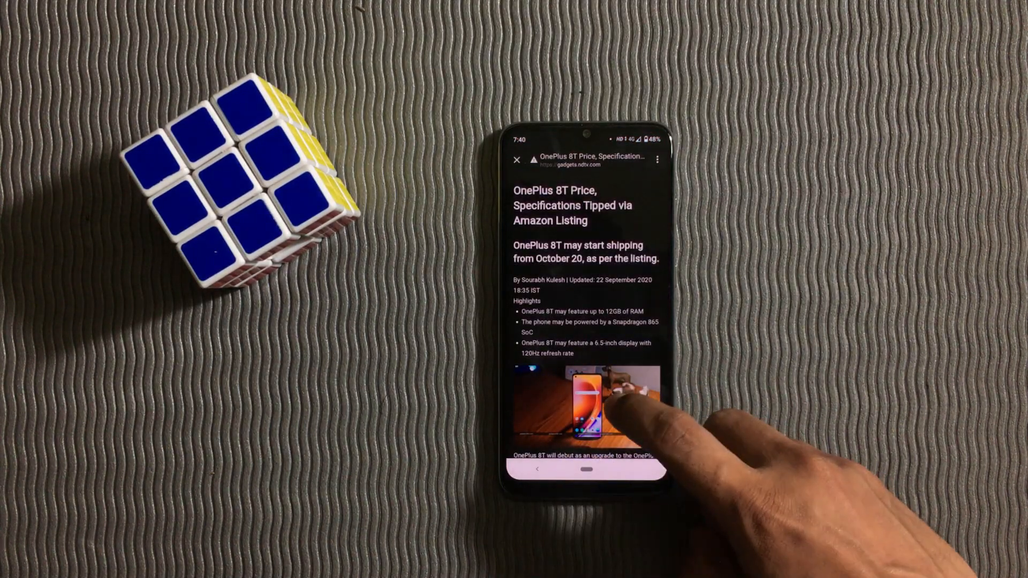
scroll(down, 3)
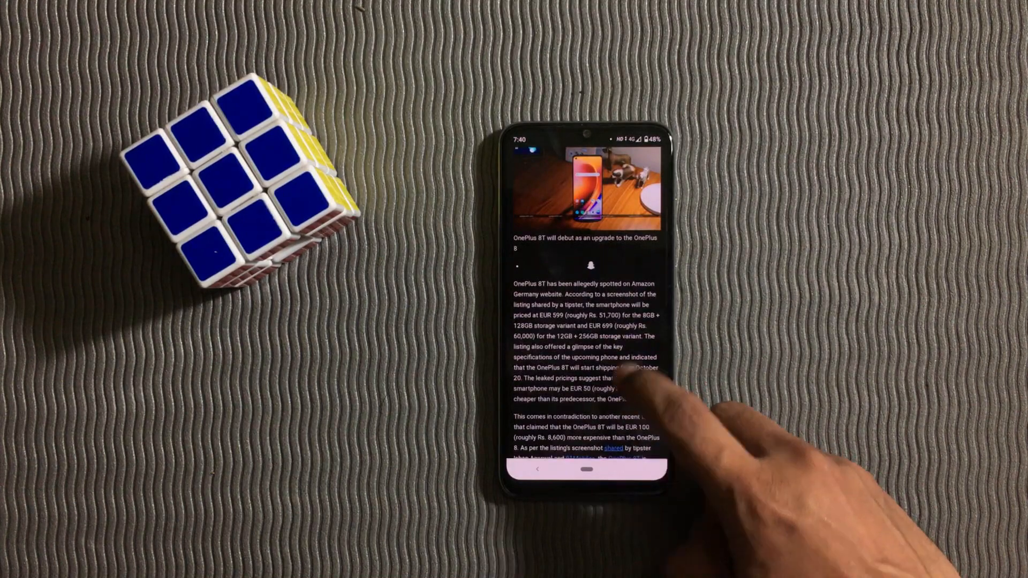
scroll(down, 3)
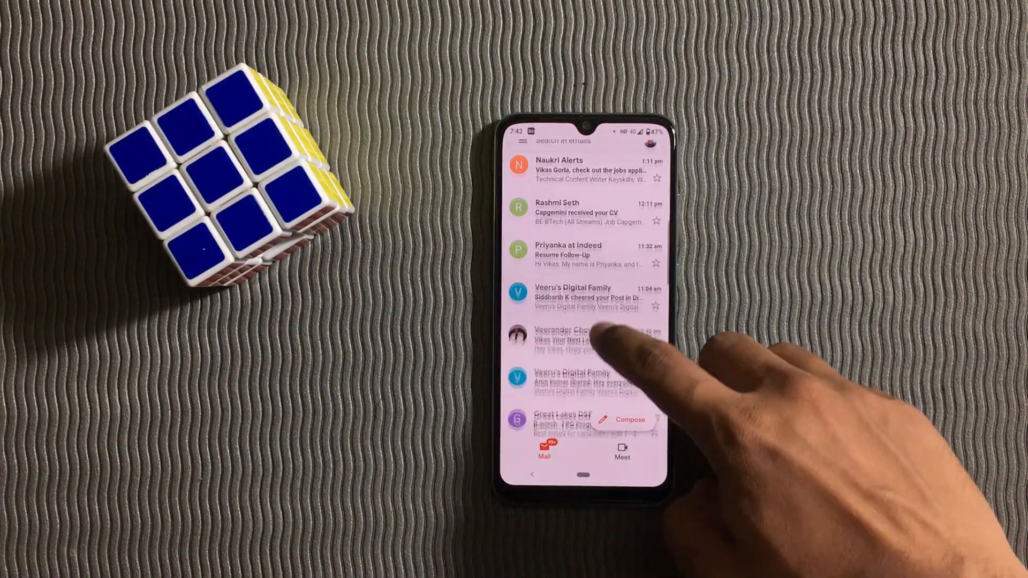
Change Gmail's right swipe action to Archive under General settings.
scroll(down, 3)
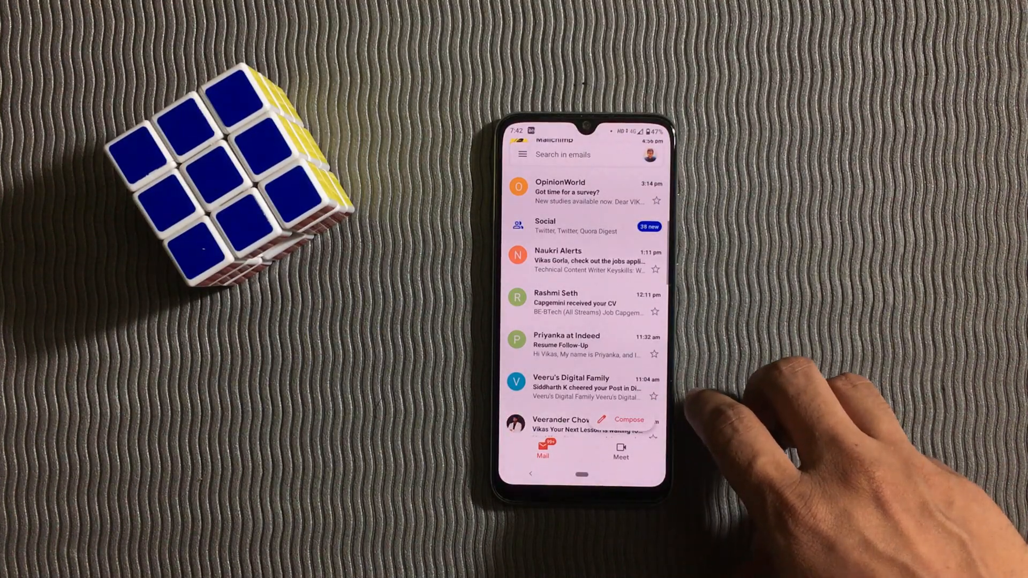
click(521, 155)
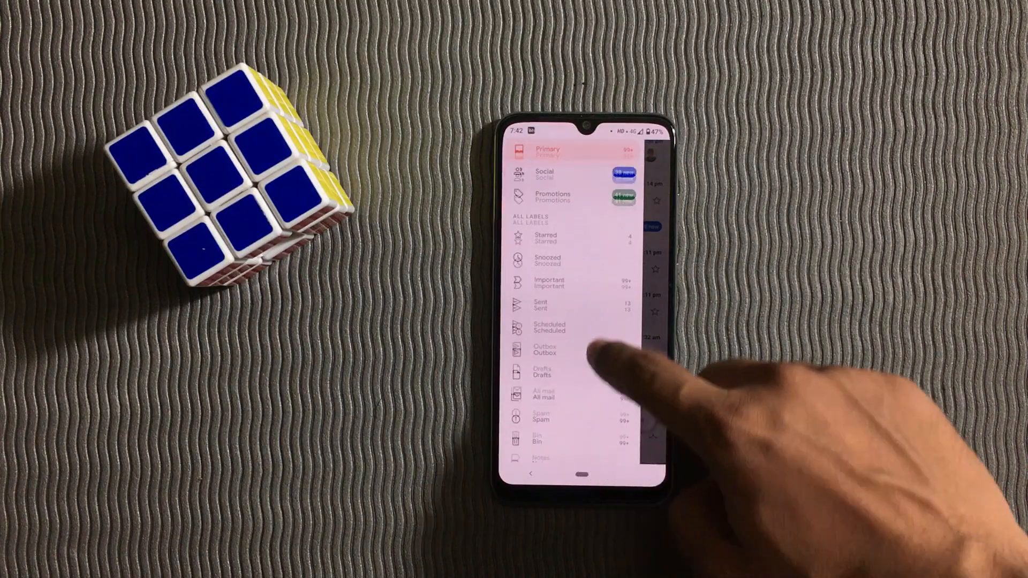
scroll(down, 3)
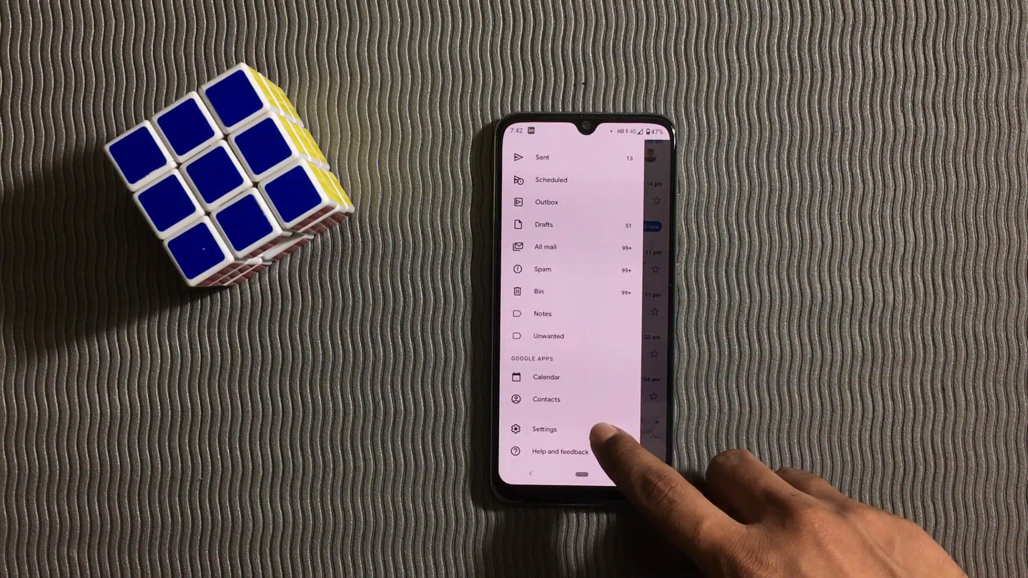
click(544, 430)
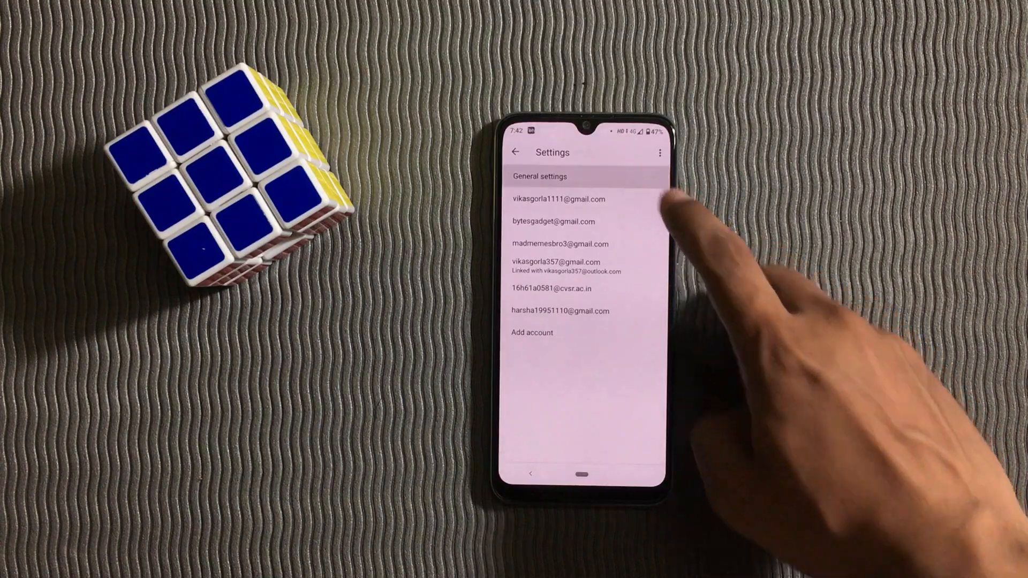
click(542, 176)
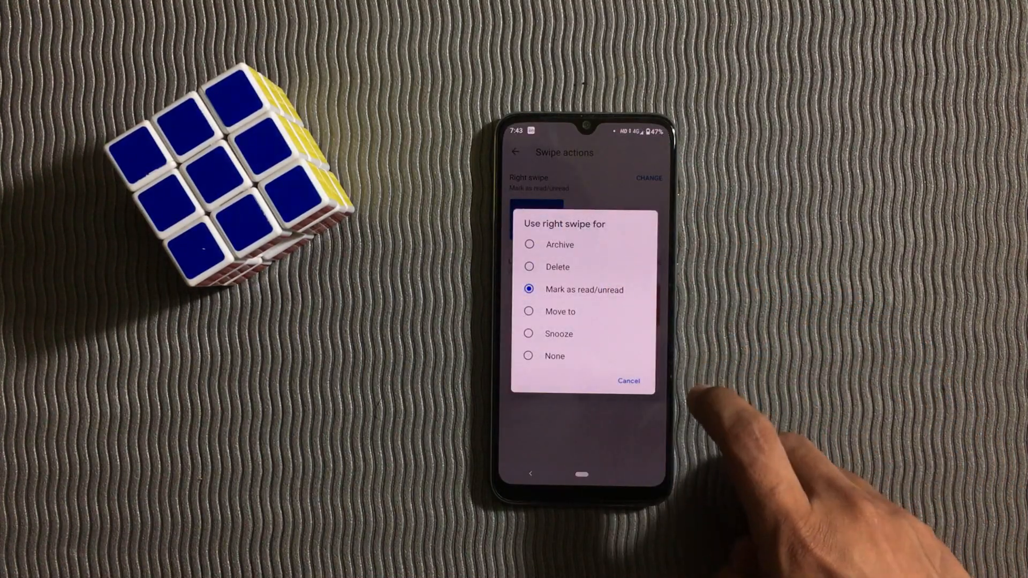
click(559, 245)
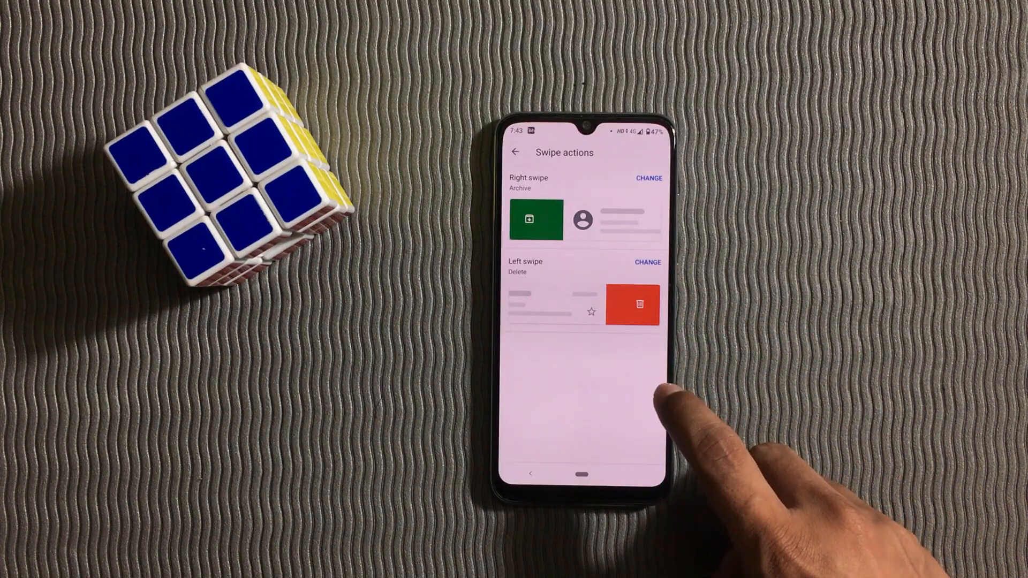
click(647, 261)
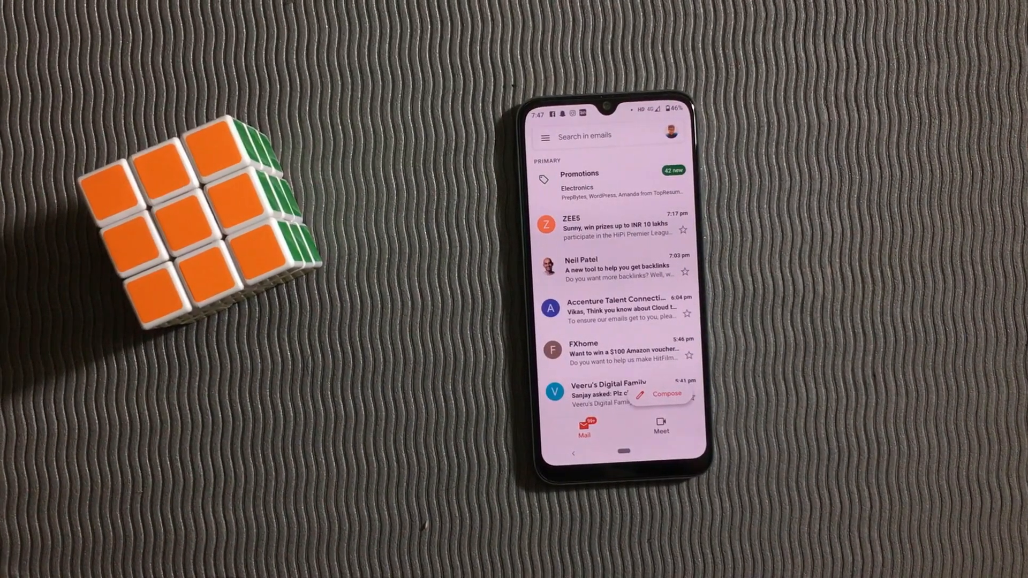
Compose an email to the suggested contact with the body 'Hii'.
click(668, 394)
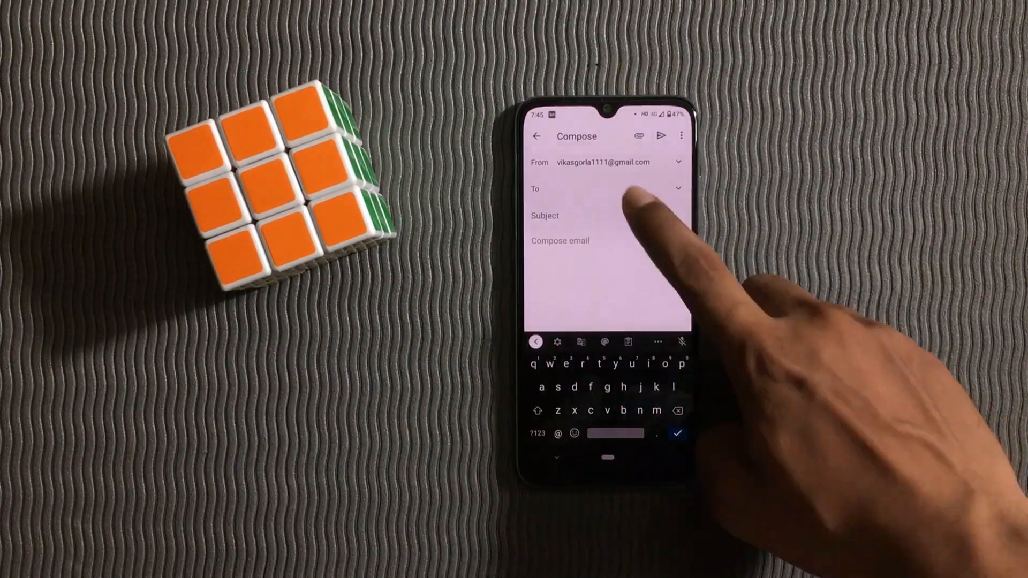
text(b)
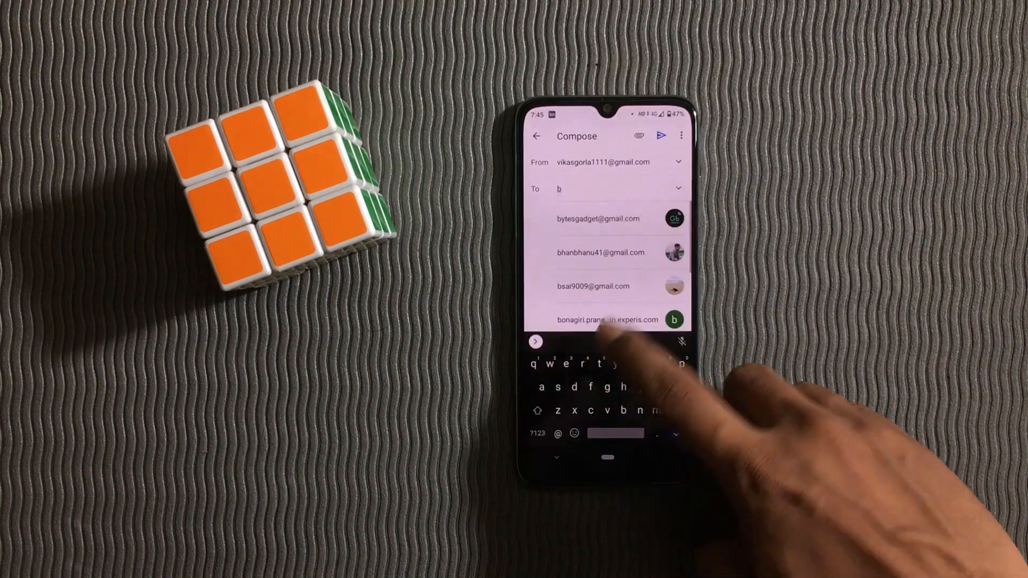
click(598, 219)
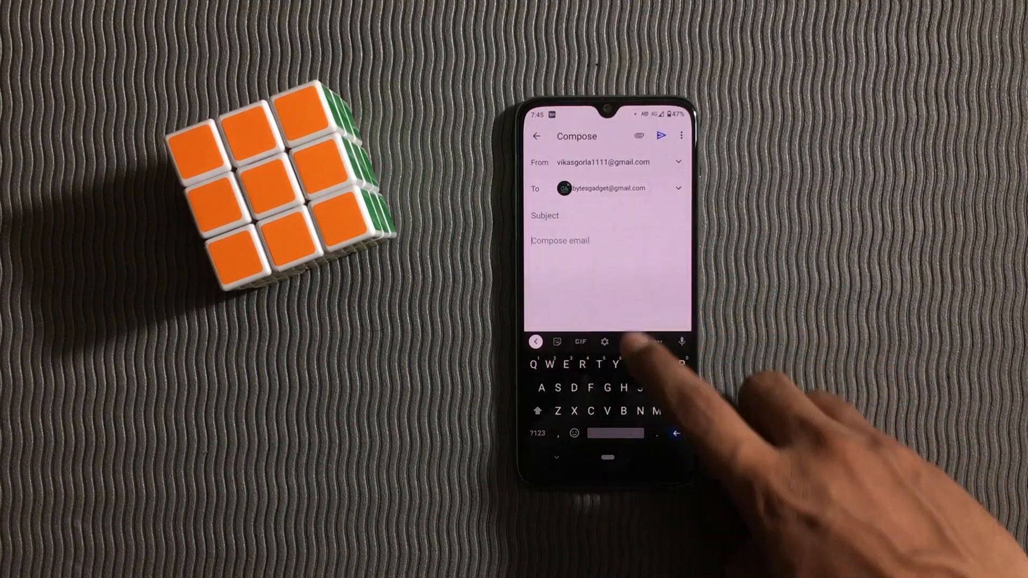
text(Hii)
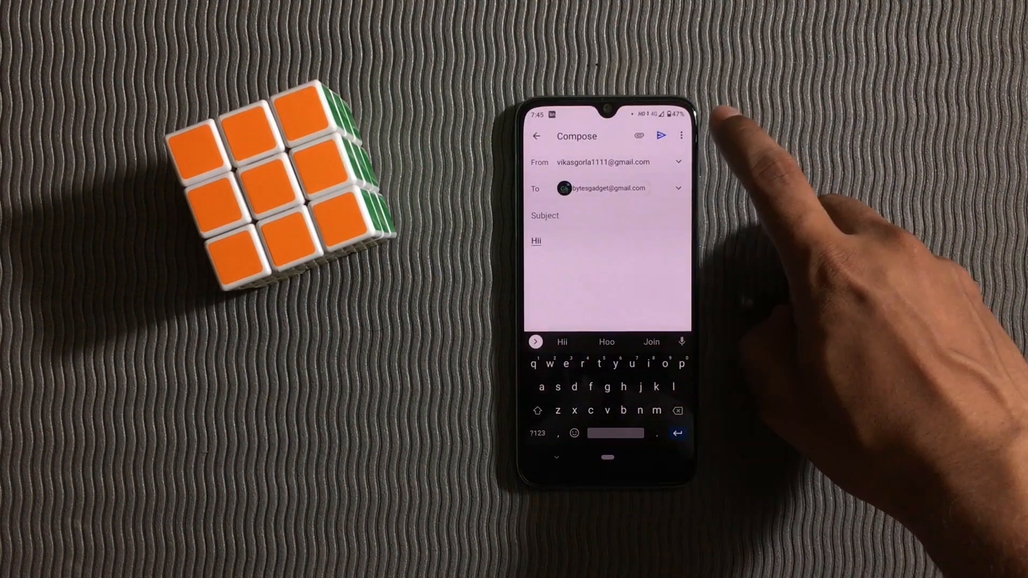
Turn on confidential mode with one-day expiry and standard passcode, and save.
click(680, 136)
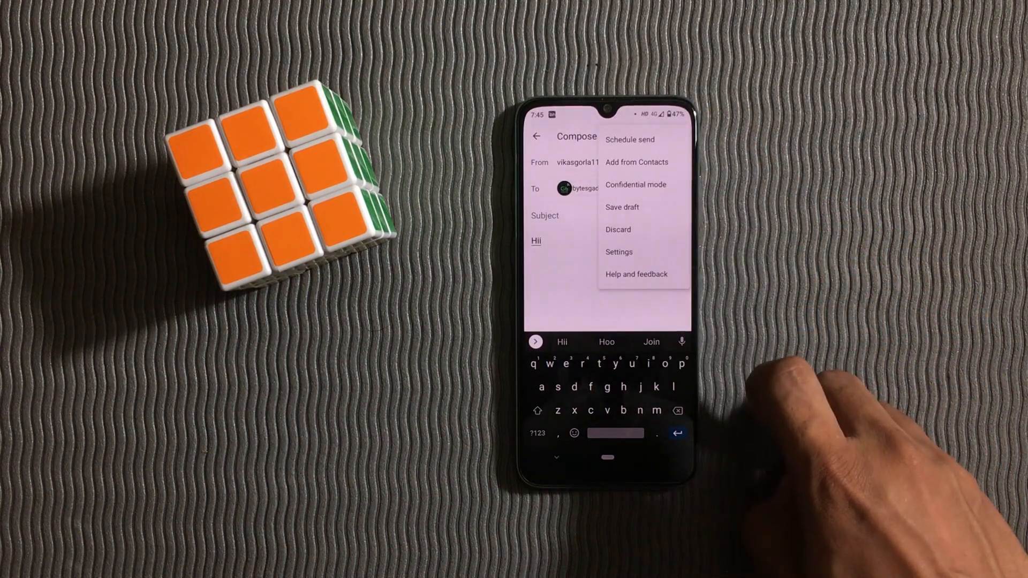
click(636, 185)
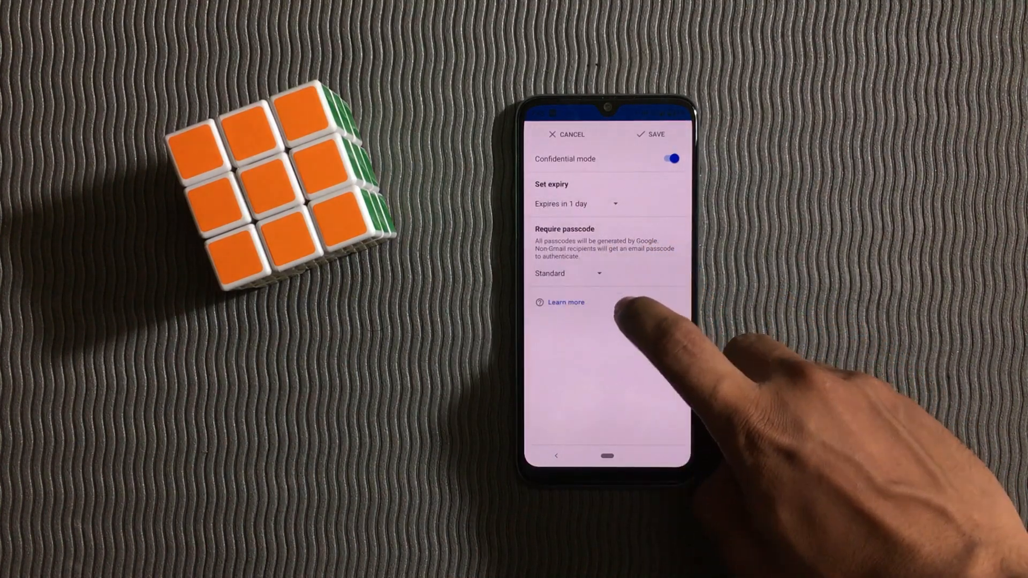
click(568, 274)
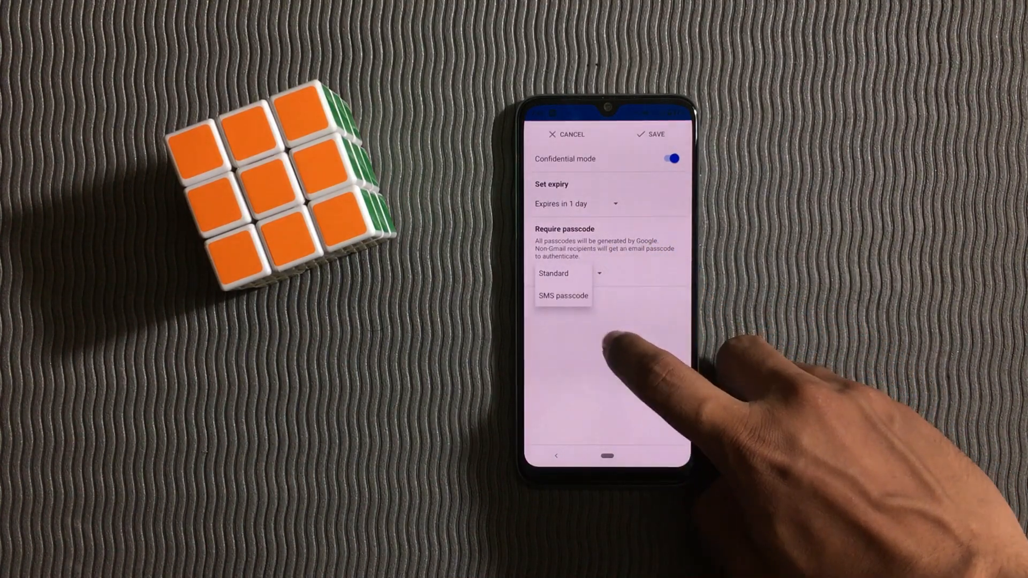
click(553, 274)
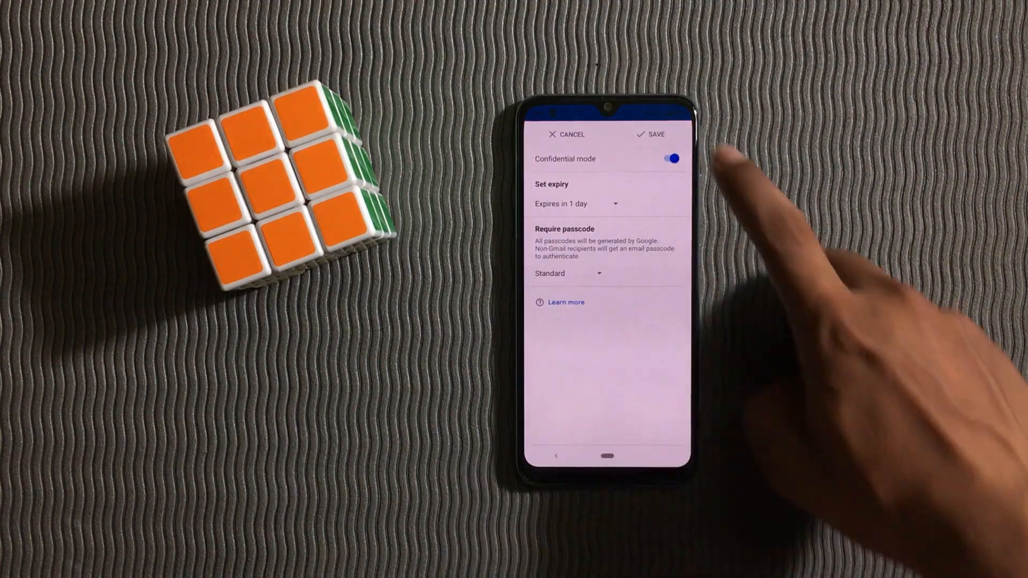
click(654, 134)
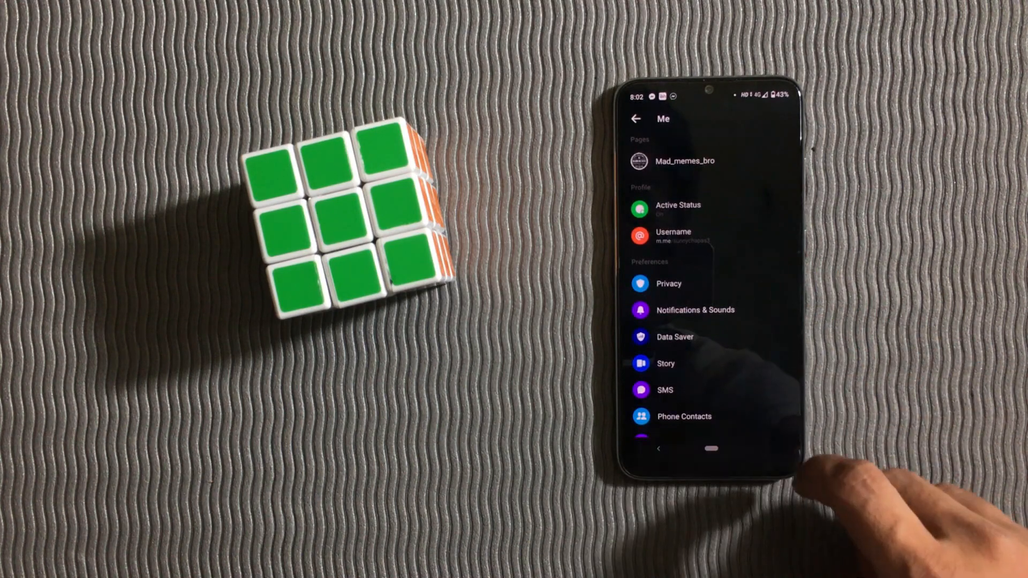
Open Notifications & Sounds from Messenger's Me settings screen.
click(694, 310)
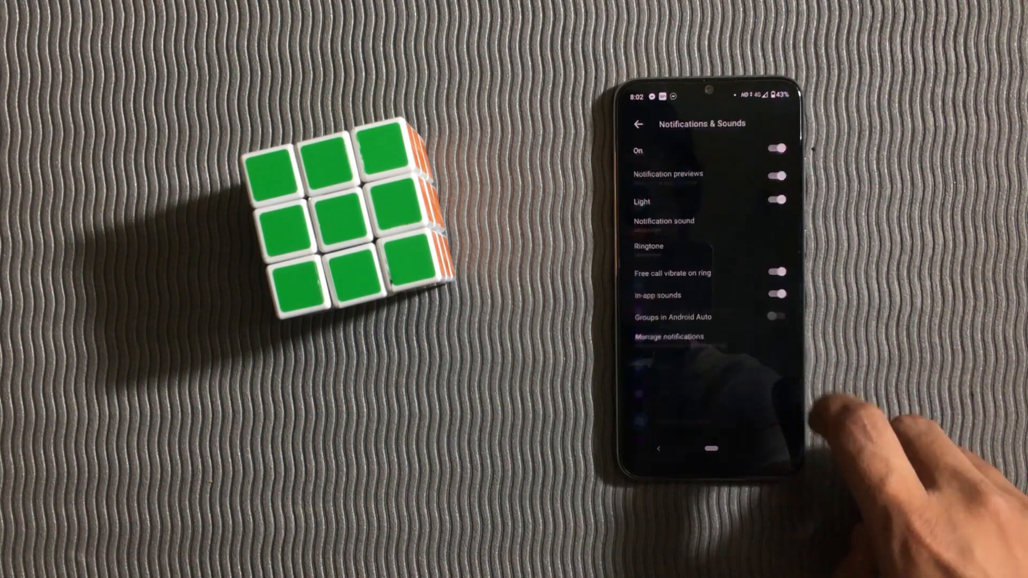